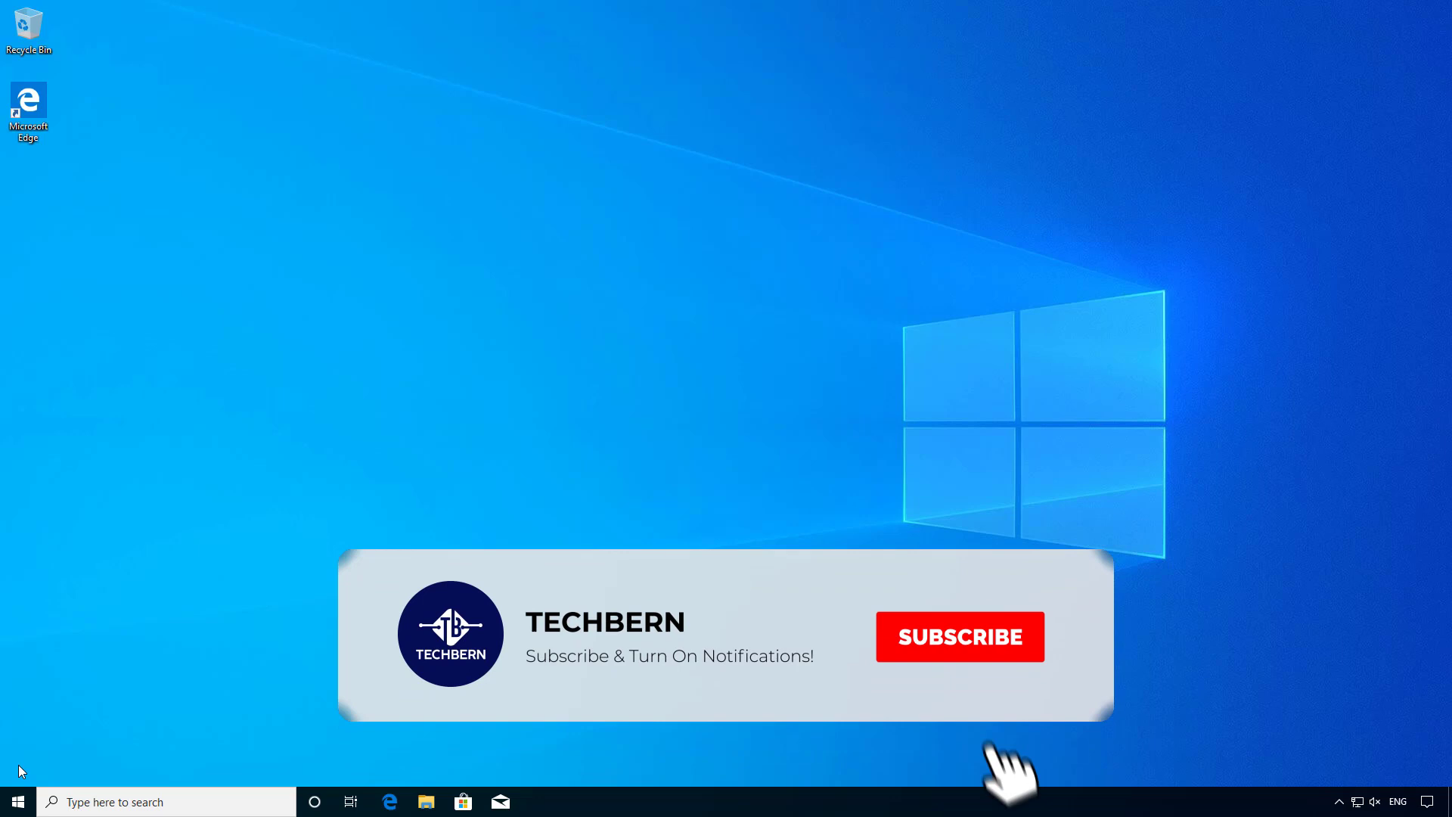
Reach the Update & Security page from the Start menu, showing Windows is up to date.
left_click(959, 637)
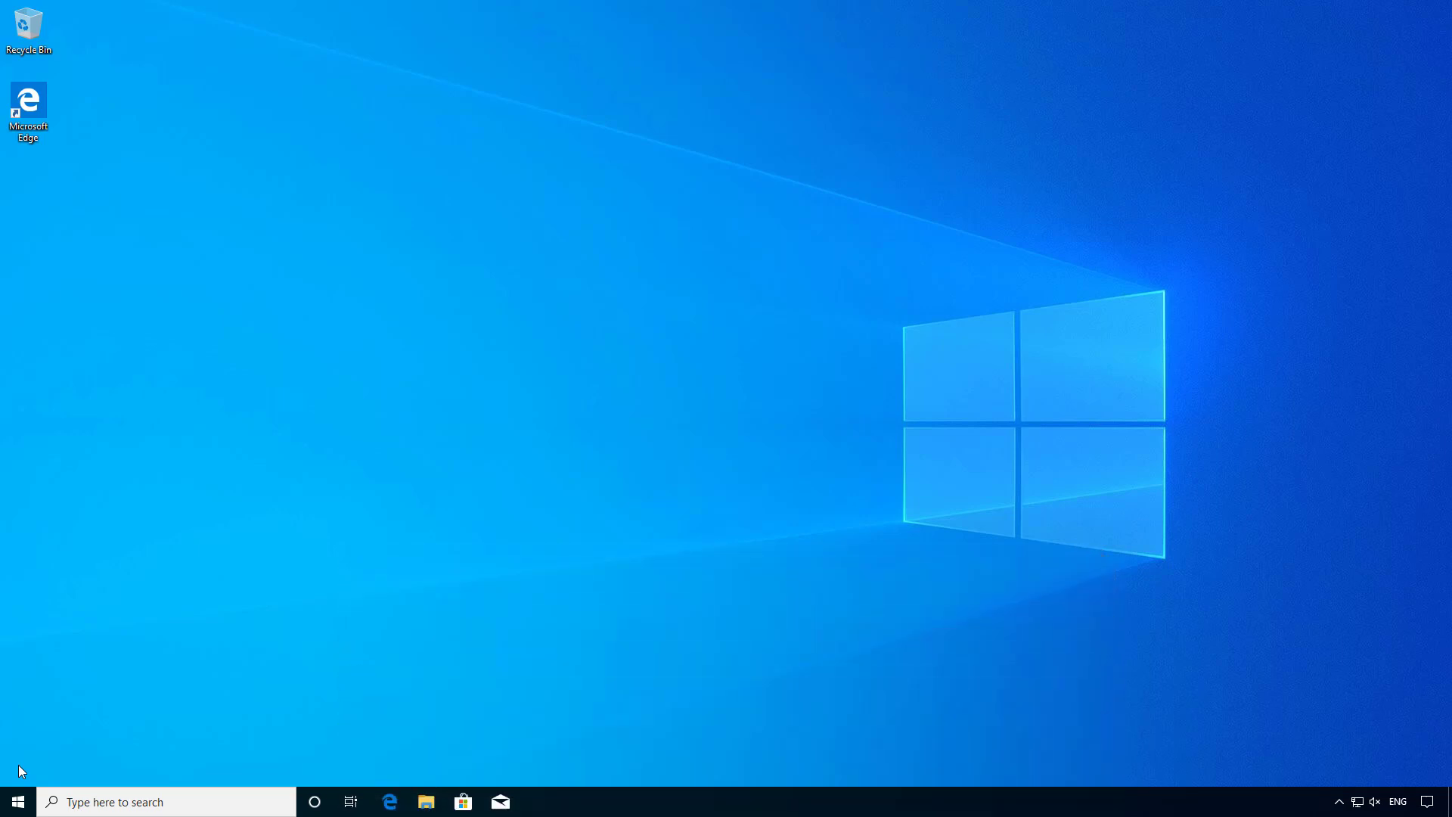
mouse_move(17, 802)
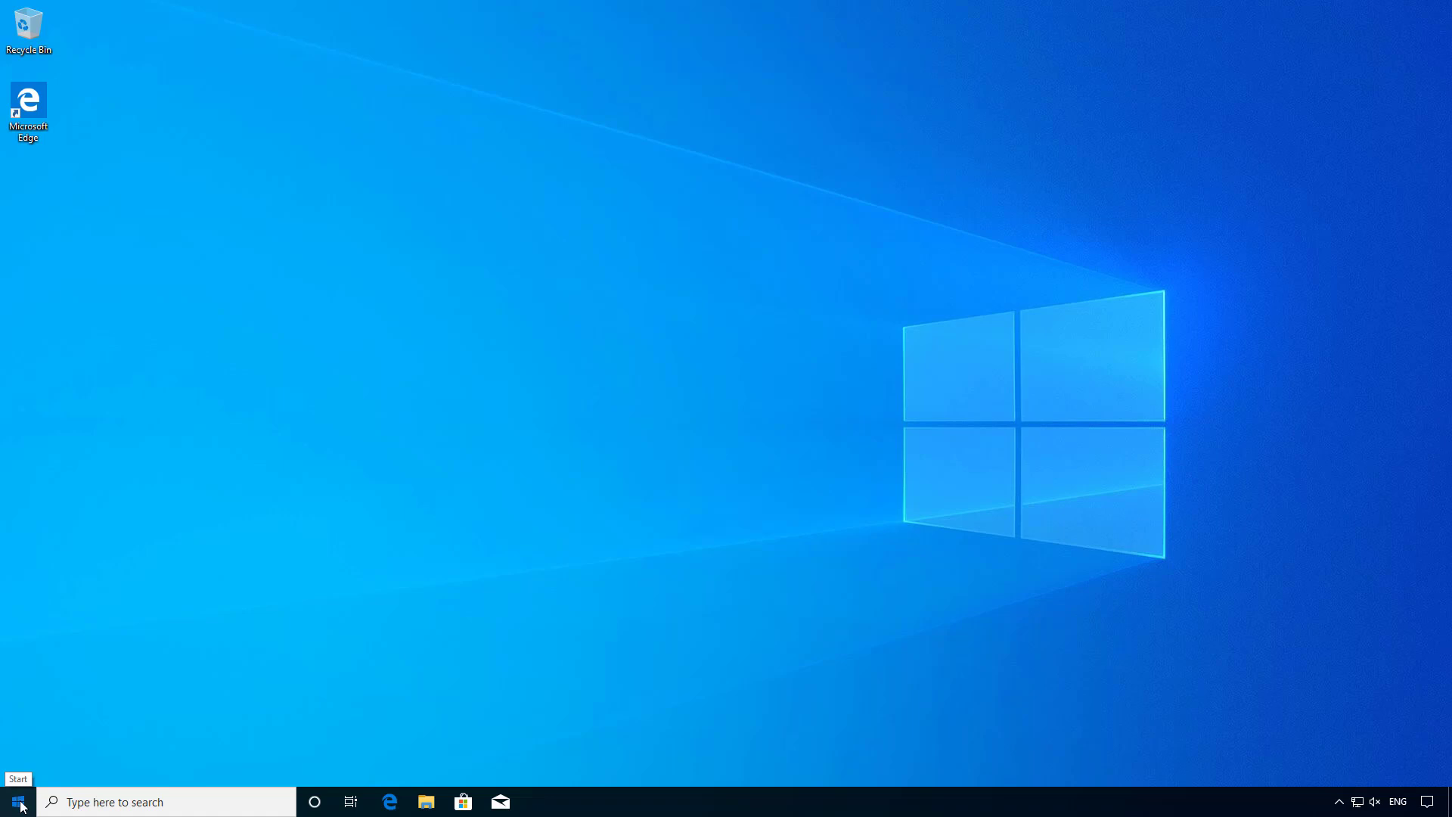
left_click(17, 801)
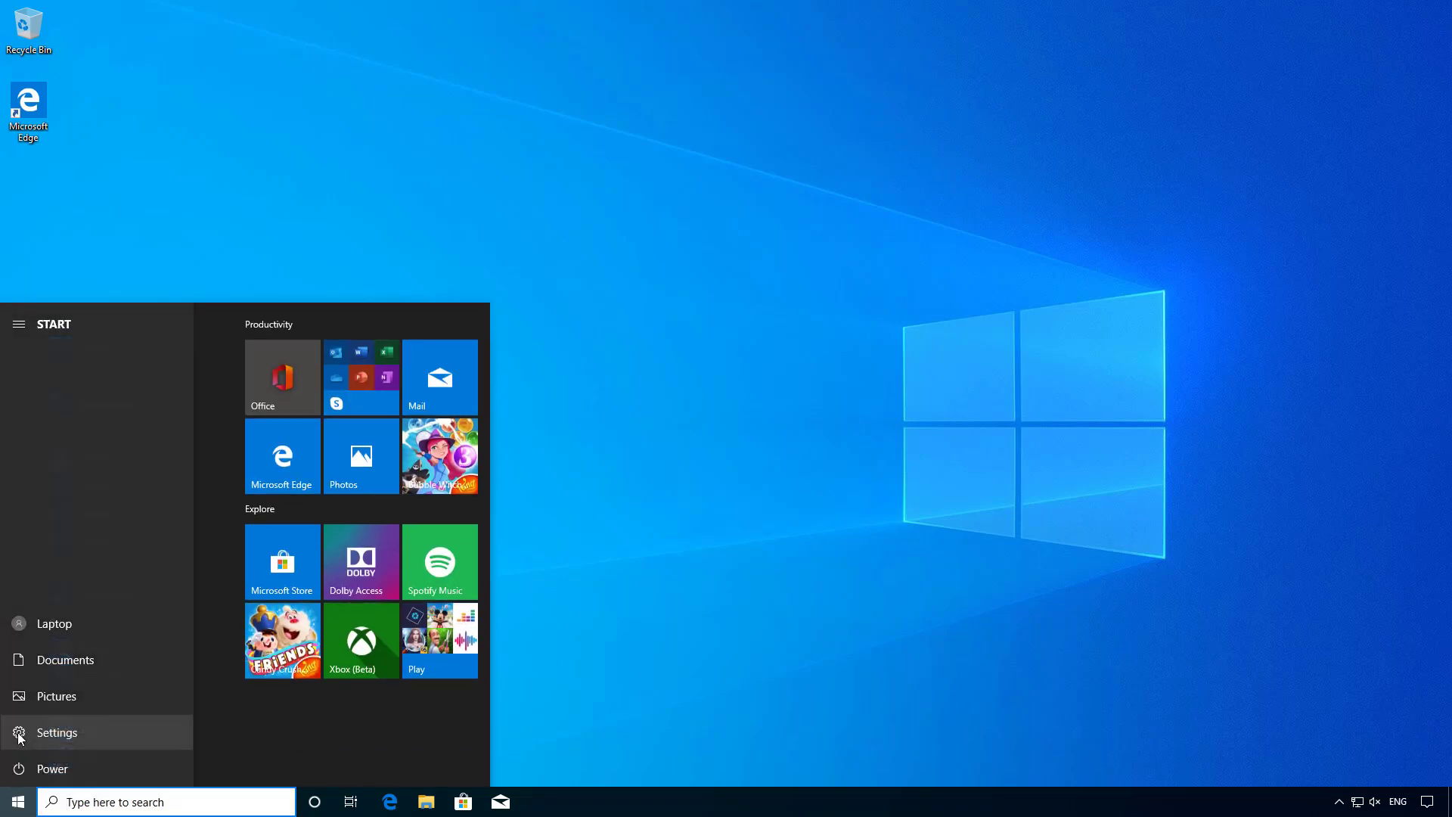
left_click(56, 732)
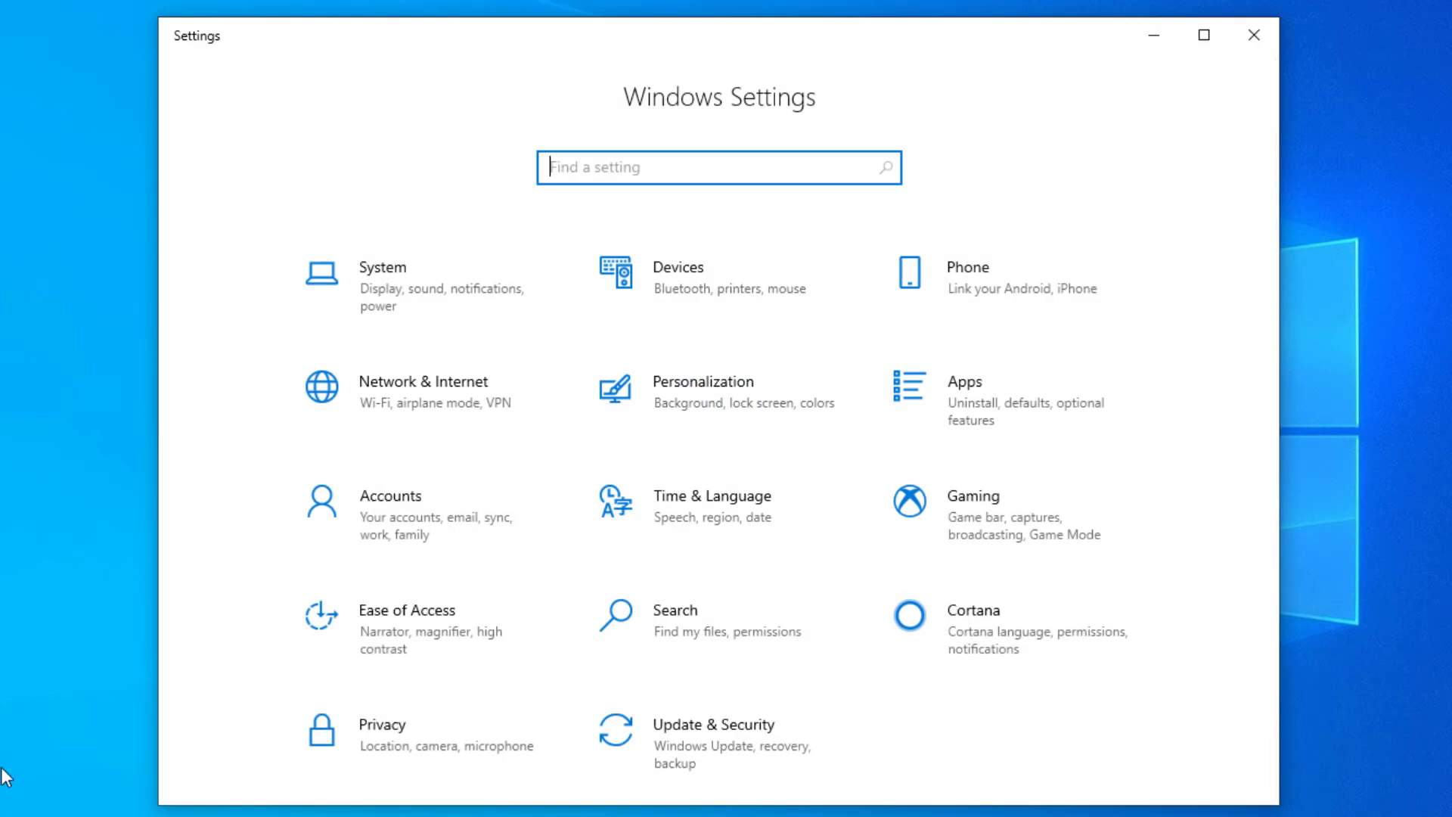
mouse_move(666, 719)
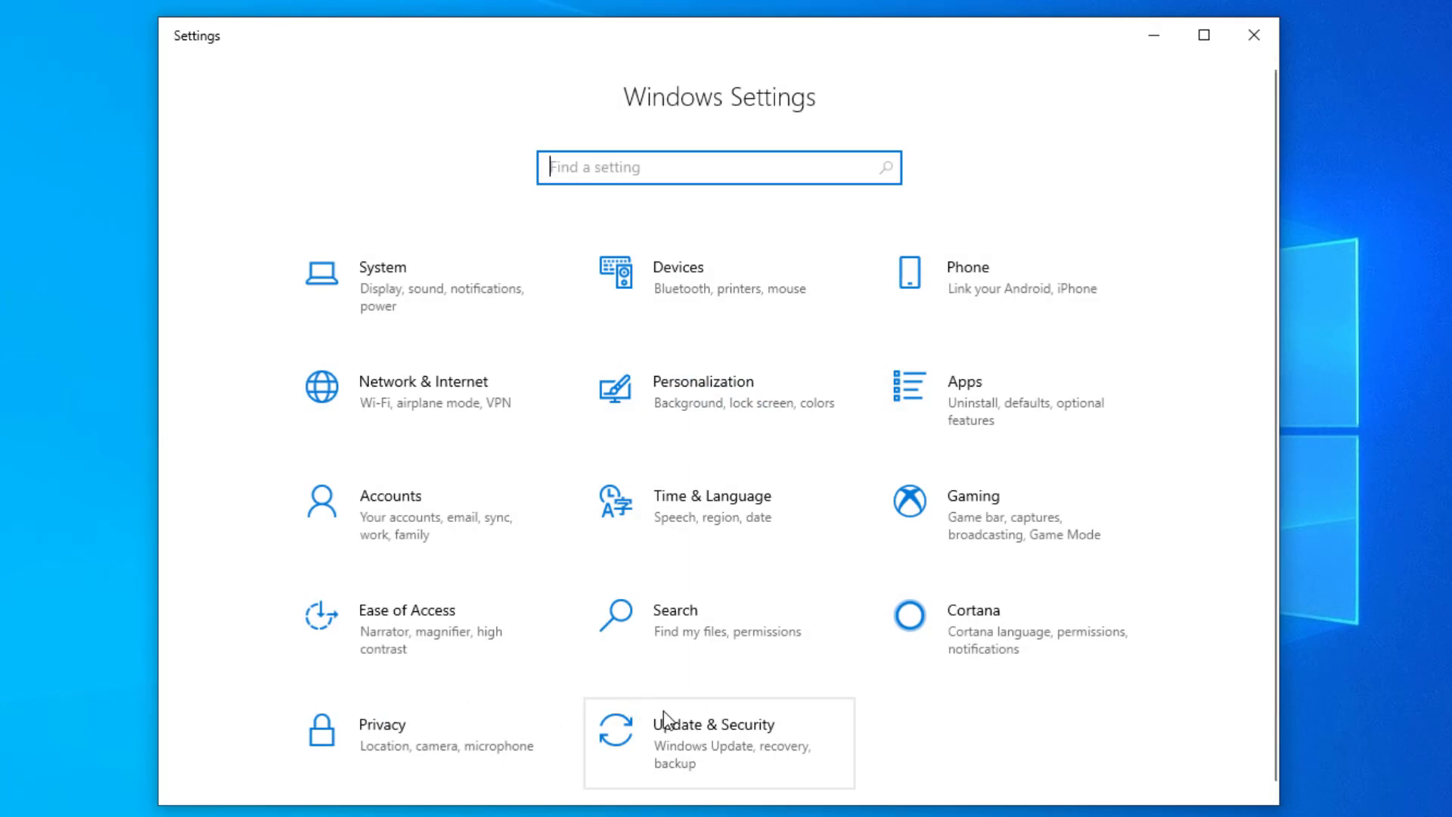
left_click(717, 741)
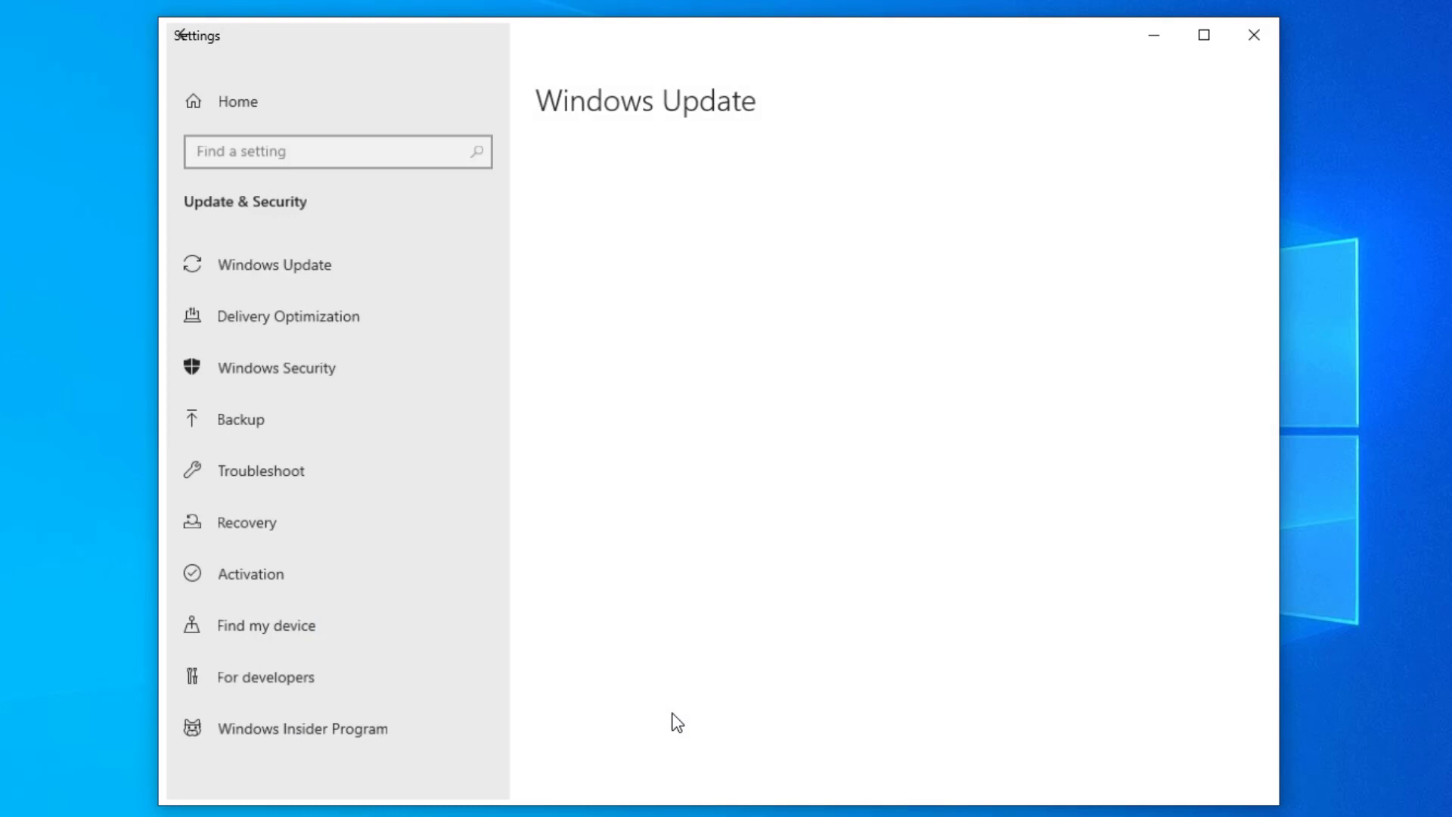
left_click(273, 265)
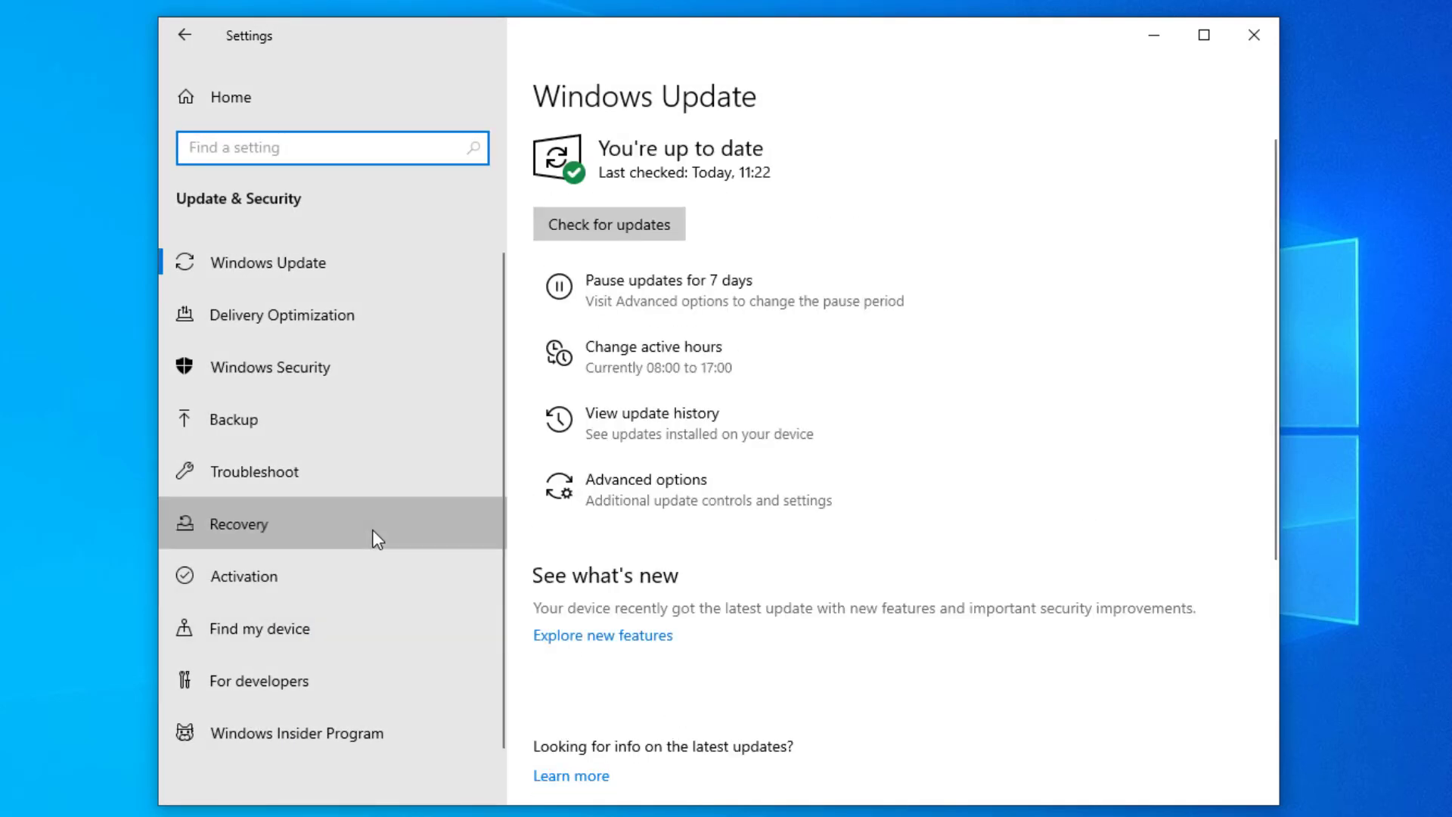
Start Reset this PC from the Recovery page to reach the keep-or-remove choice.
left_click(237, 523)
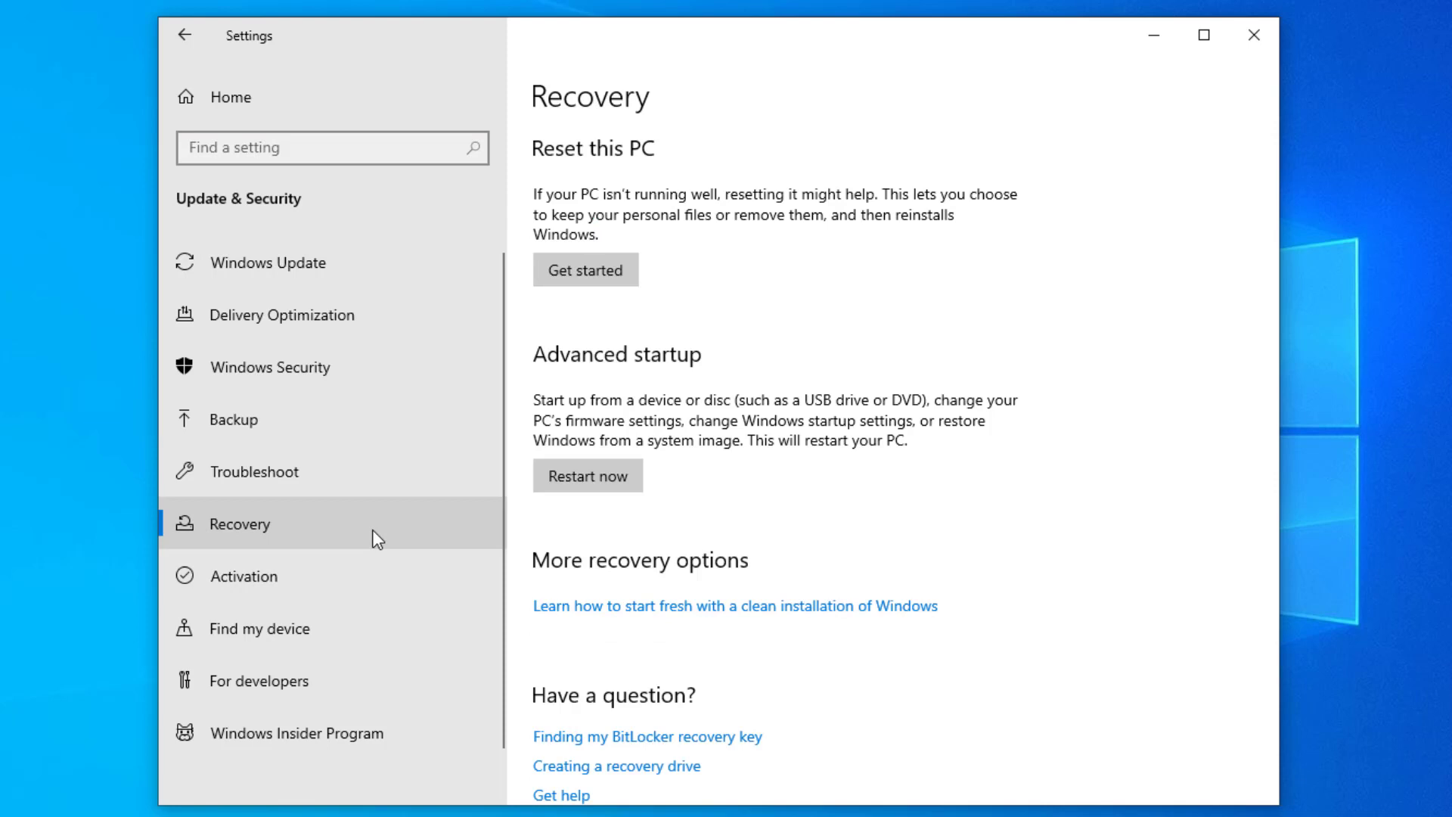
mouse_move(621, 300)
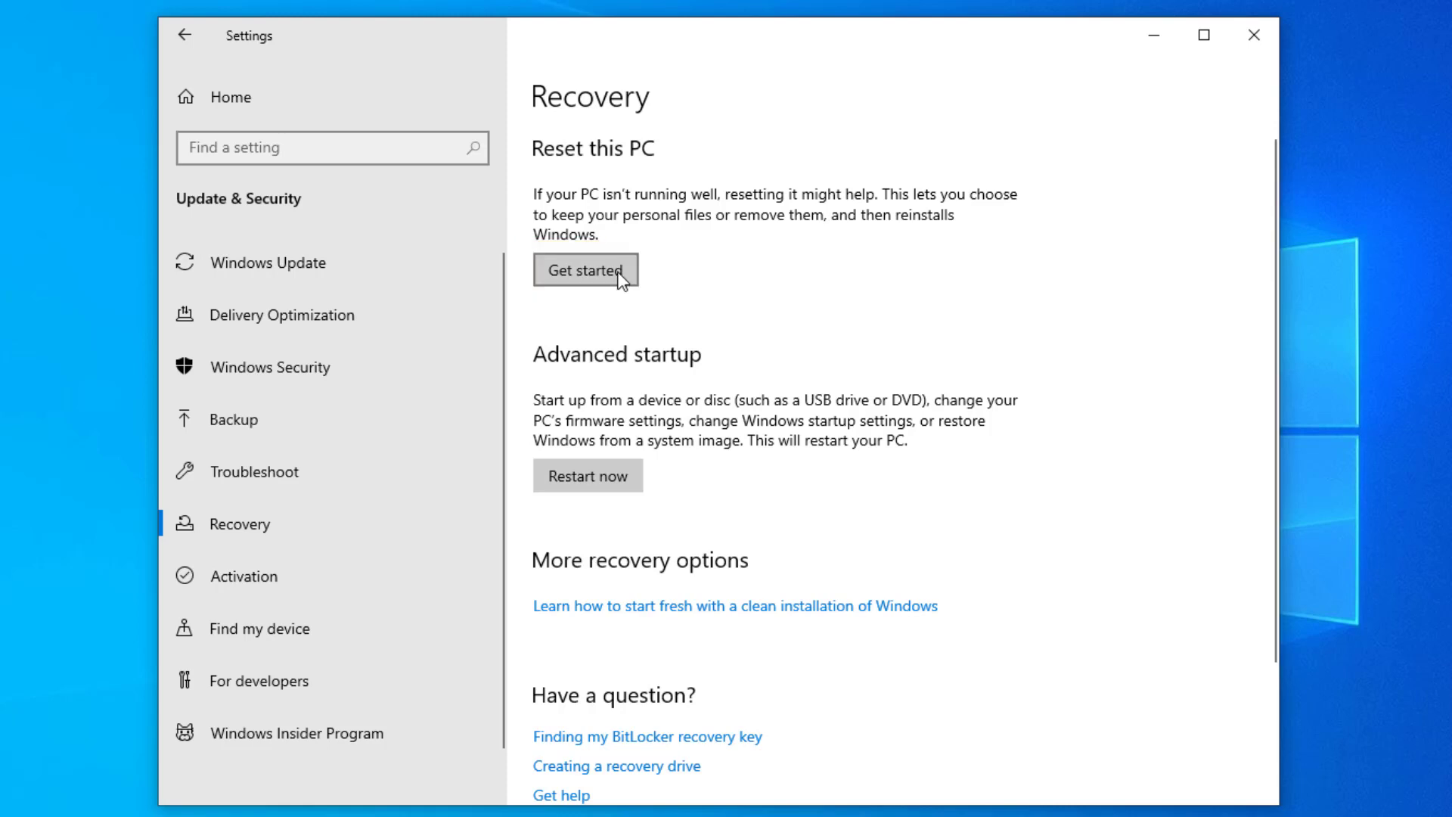
left_click(586, 271)
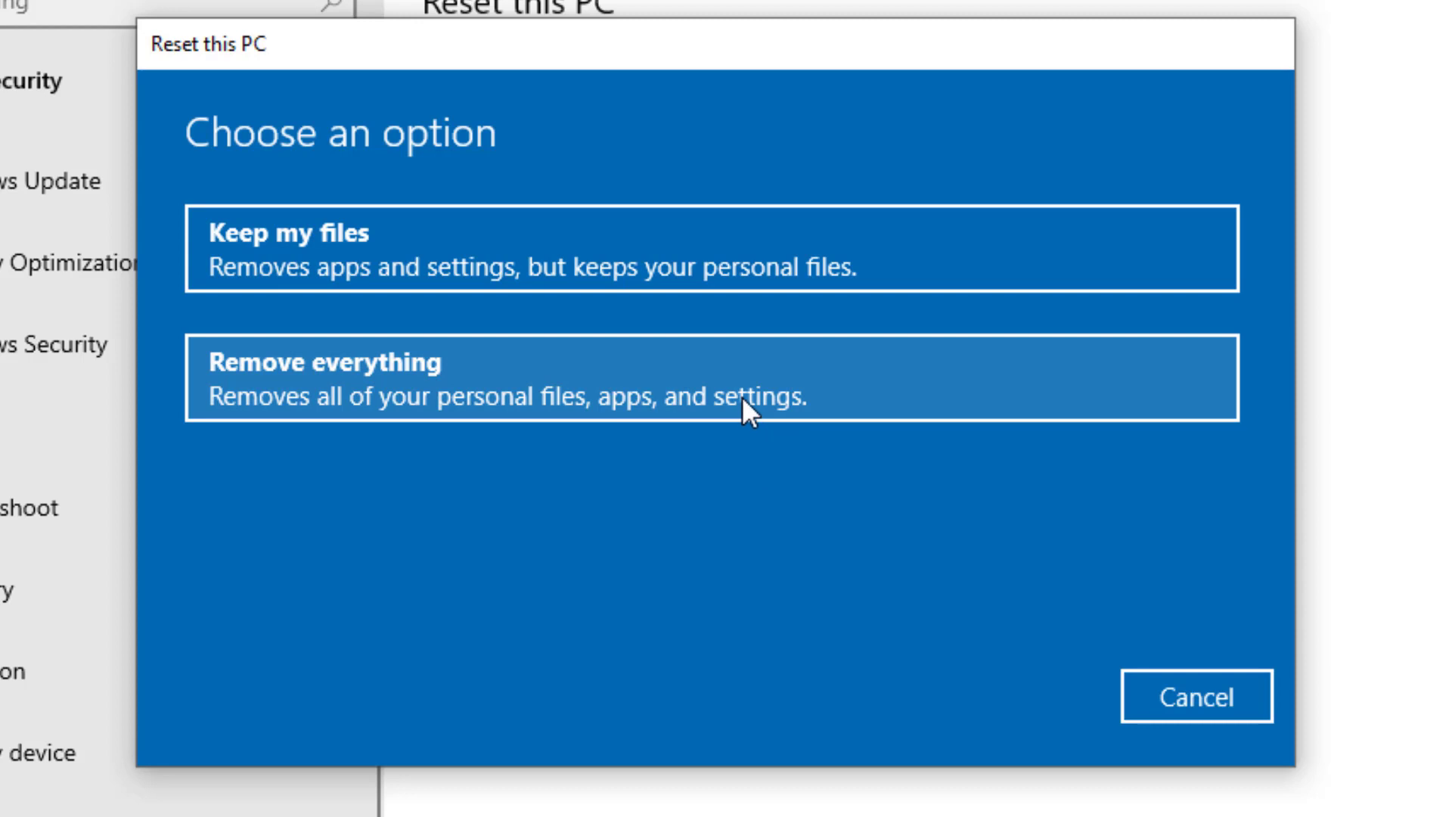
Choose Remove everything so all personal files, apps and settings are wiped.
left_click(713, 378)
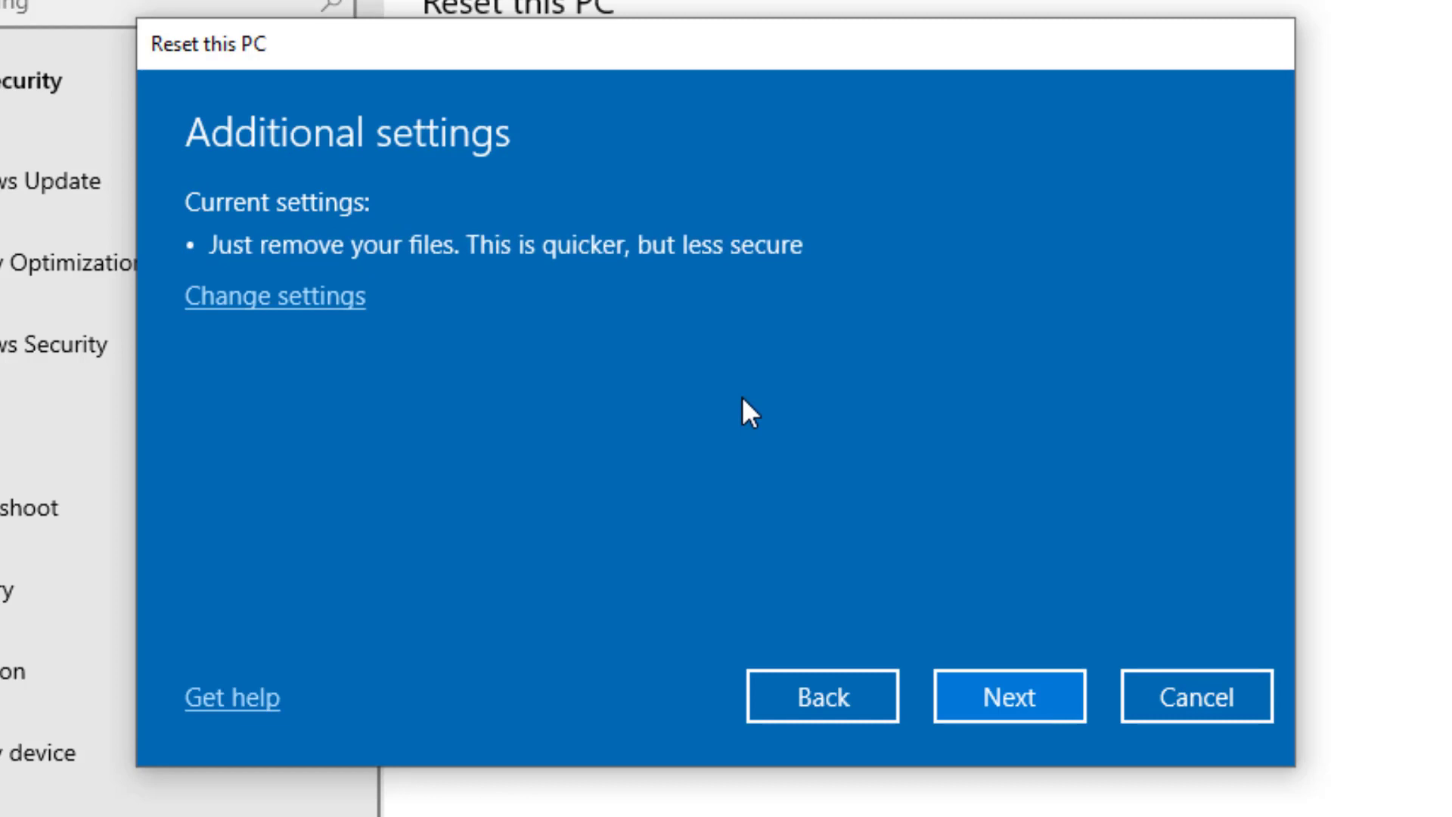
mouse_move(583, 447)
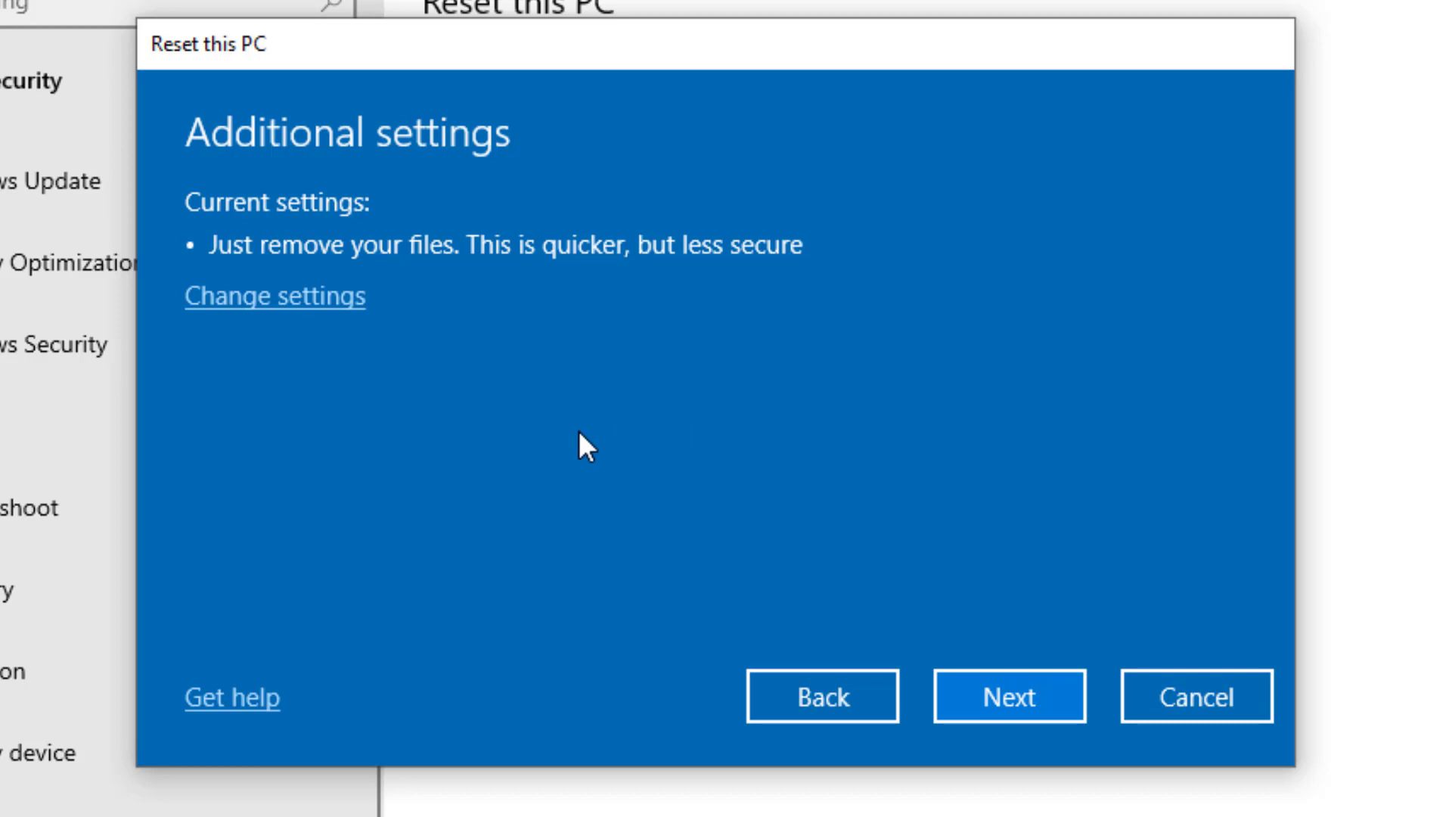
mouse_move(328, 319)
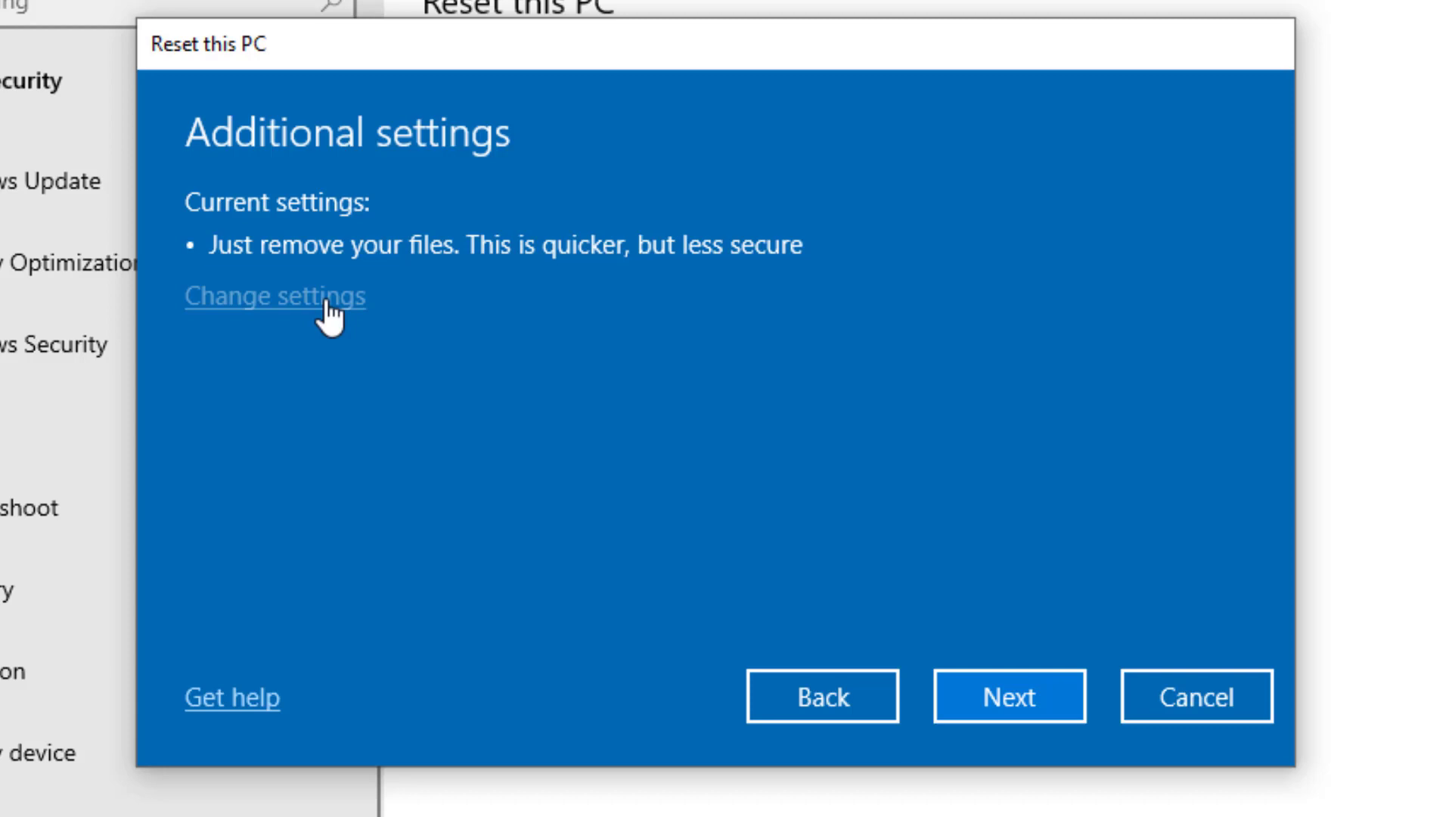
left_click(276, 295)
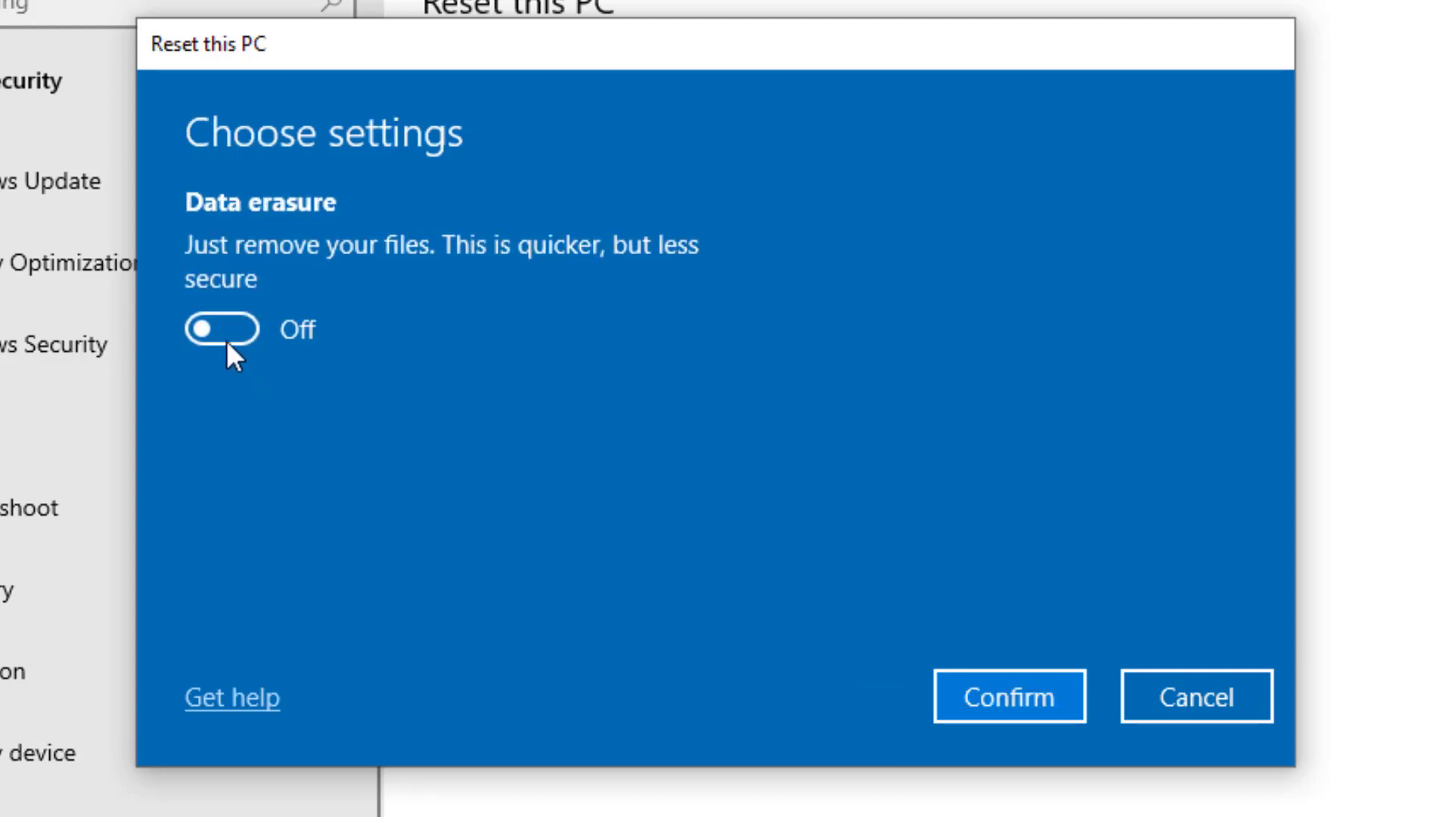
left_click(223, 332)
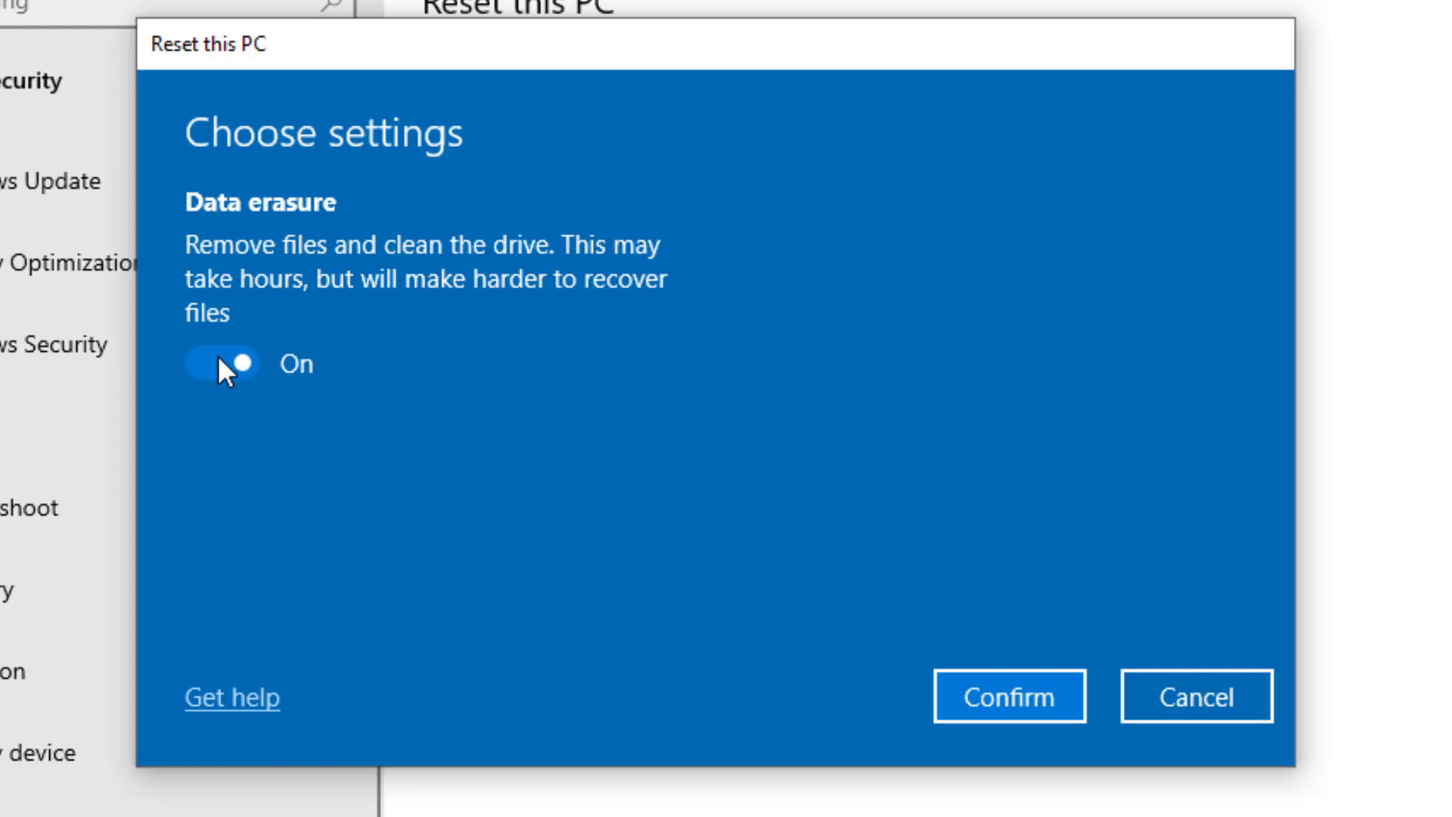
left_click(220, 362)
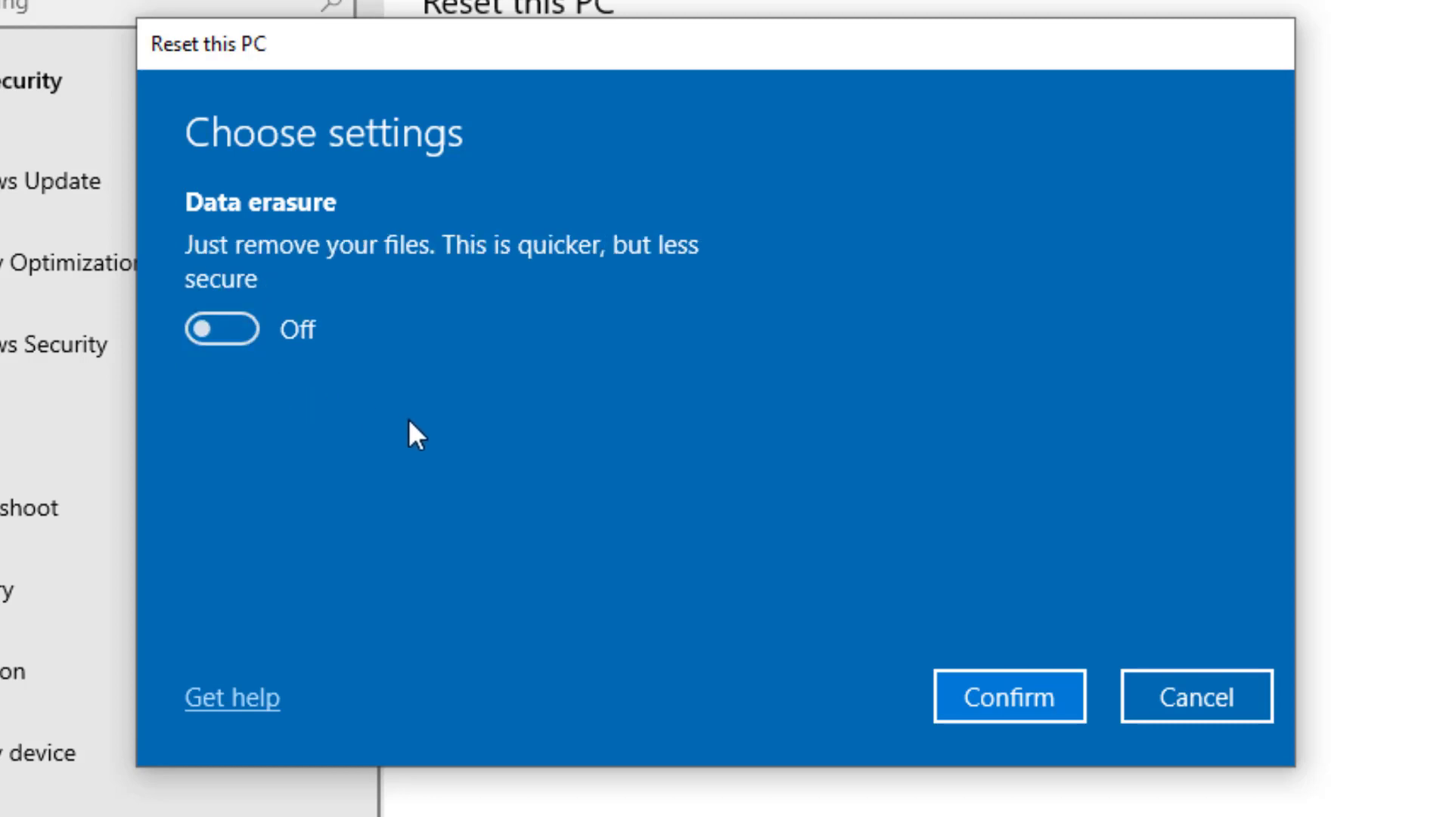
mouse_move(965, 690)
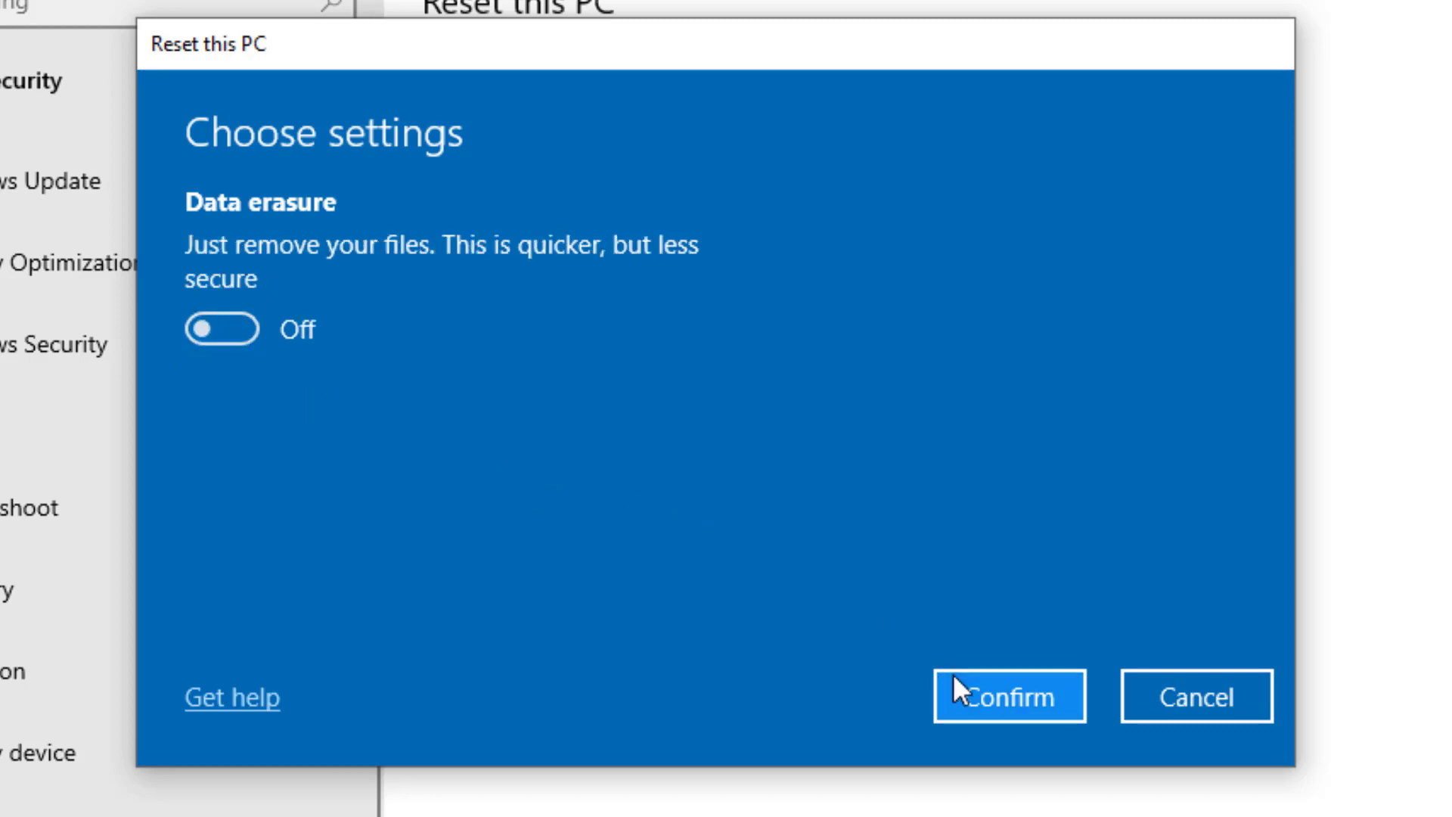
left_click(1007, 696)
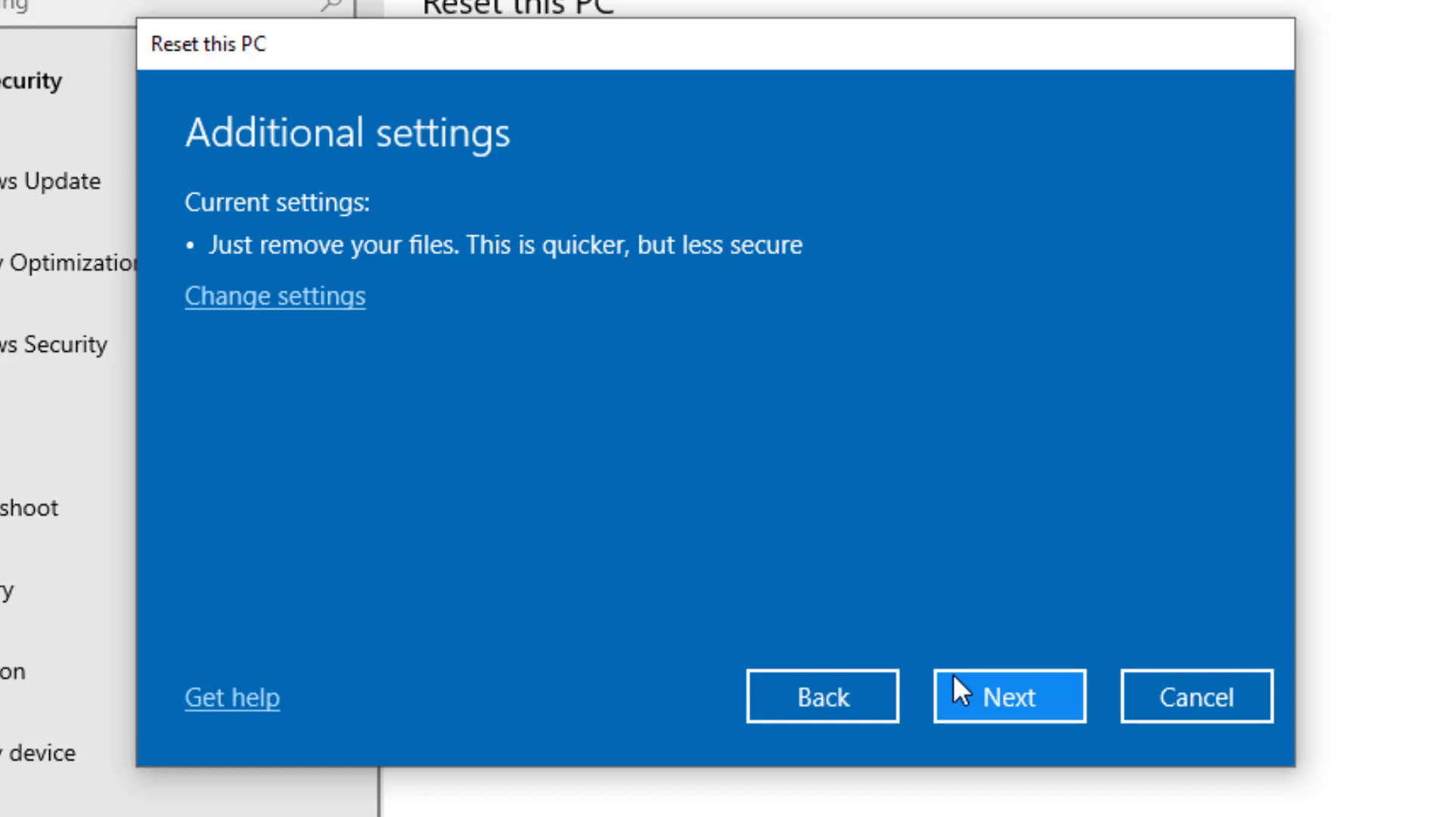
Confirm the final summary and run the reset until Windows setup asks for the region.
left_click(1009, 696)
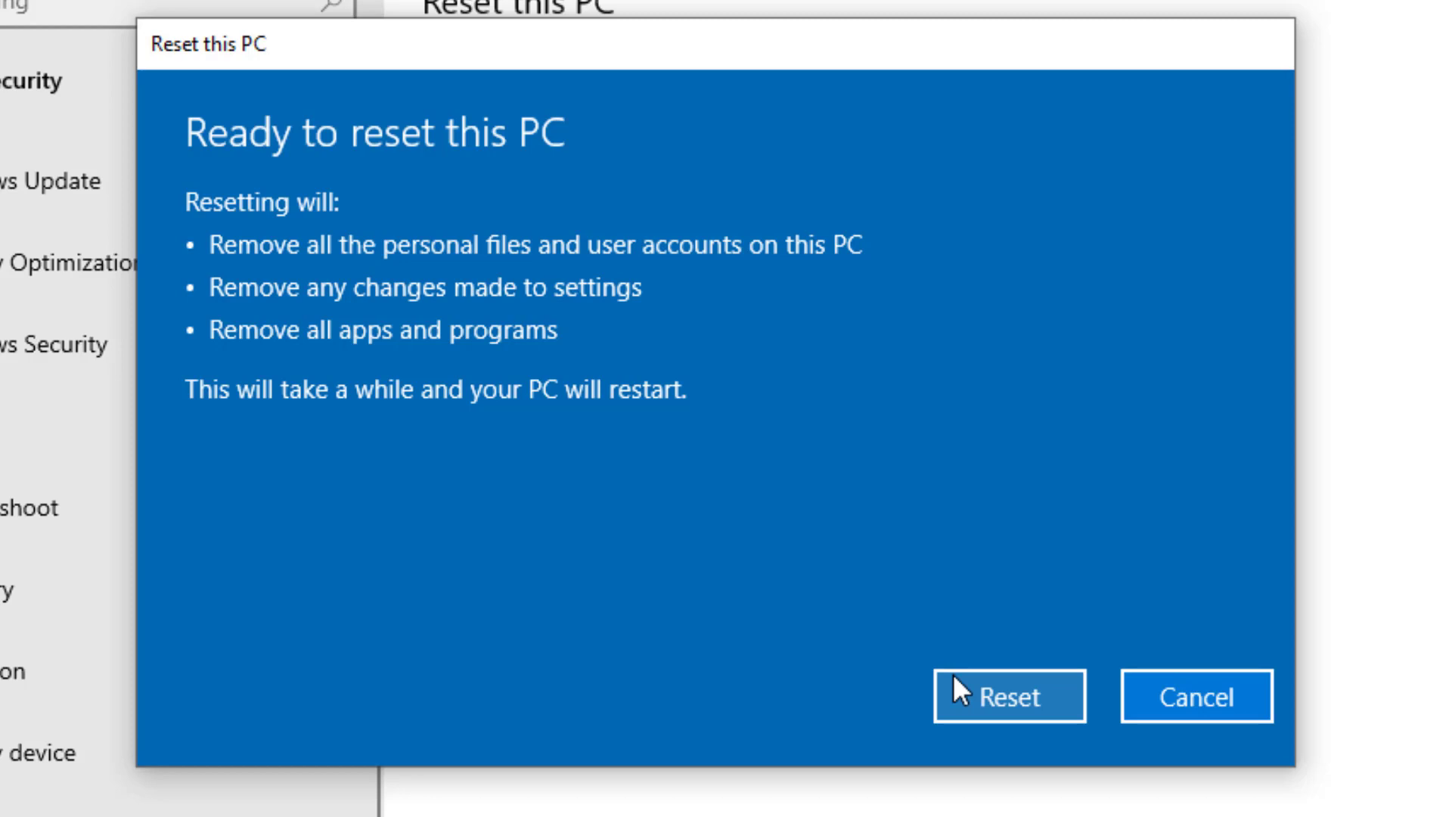
left_click(1009, 695)
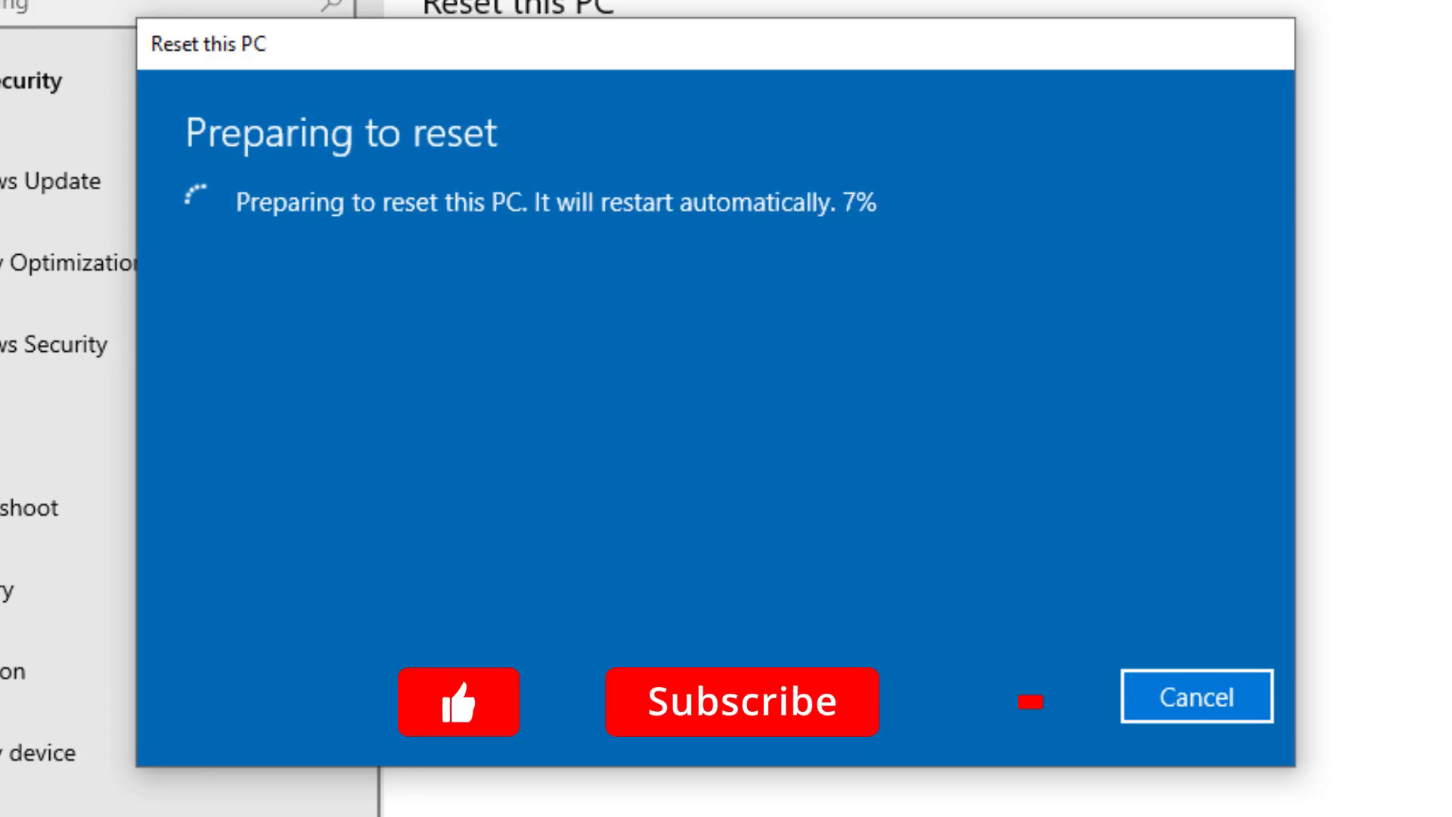
left_click(458, 701)
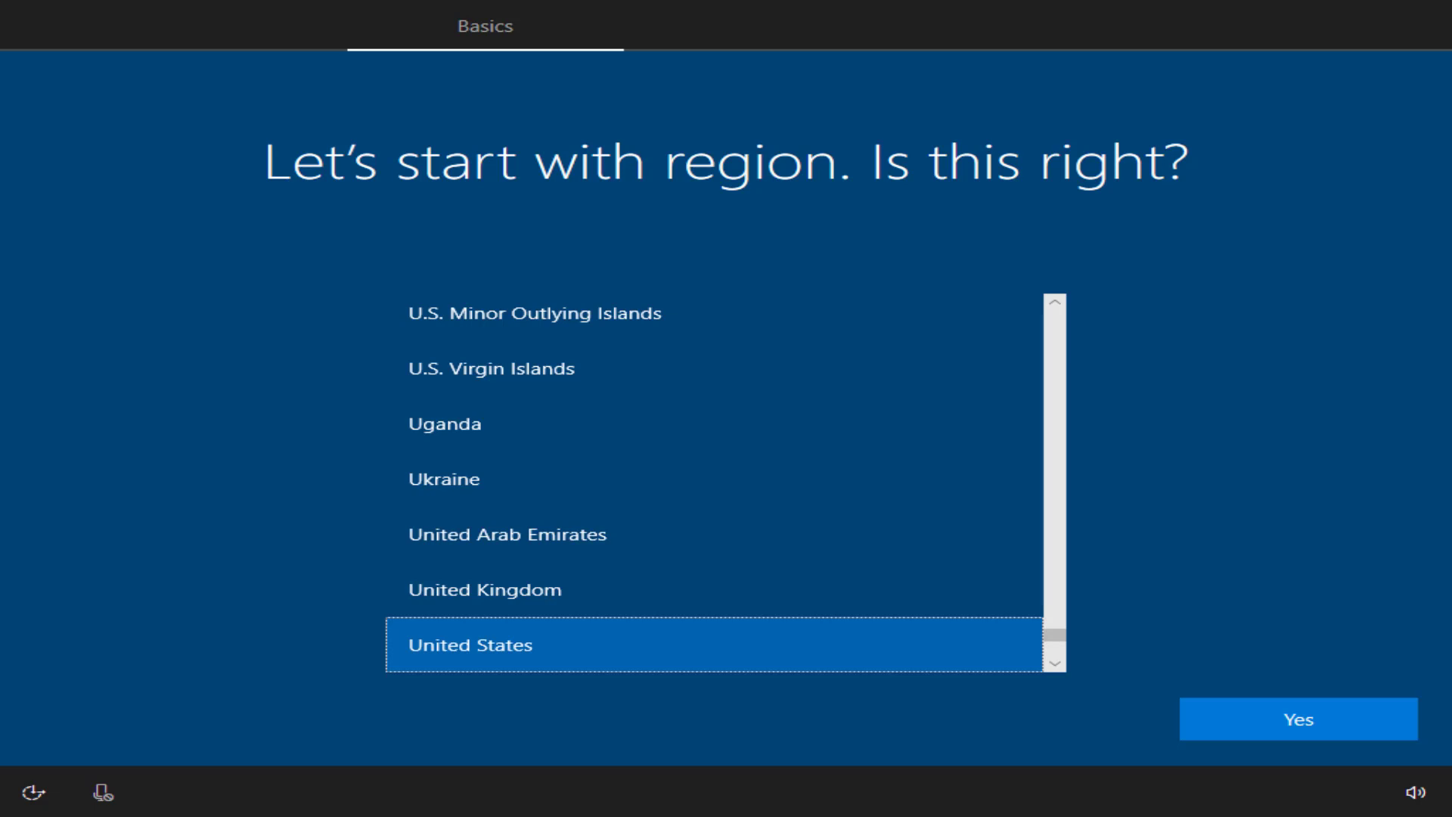
mouse_move(837, 635)
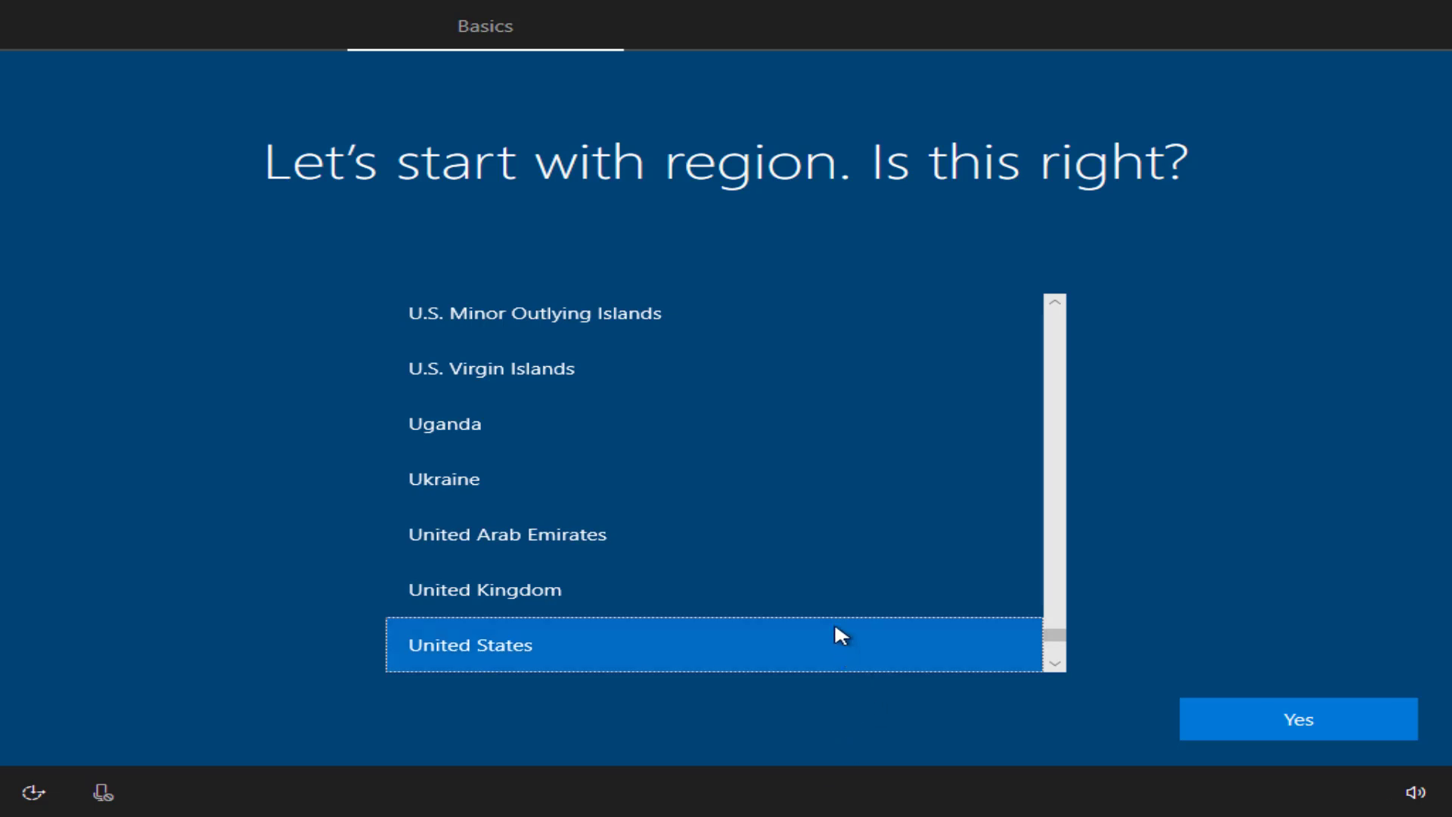
Select United Kingdom as the region and confirm it with Yes.
left_click(484, 589)
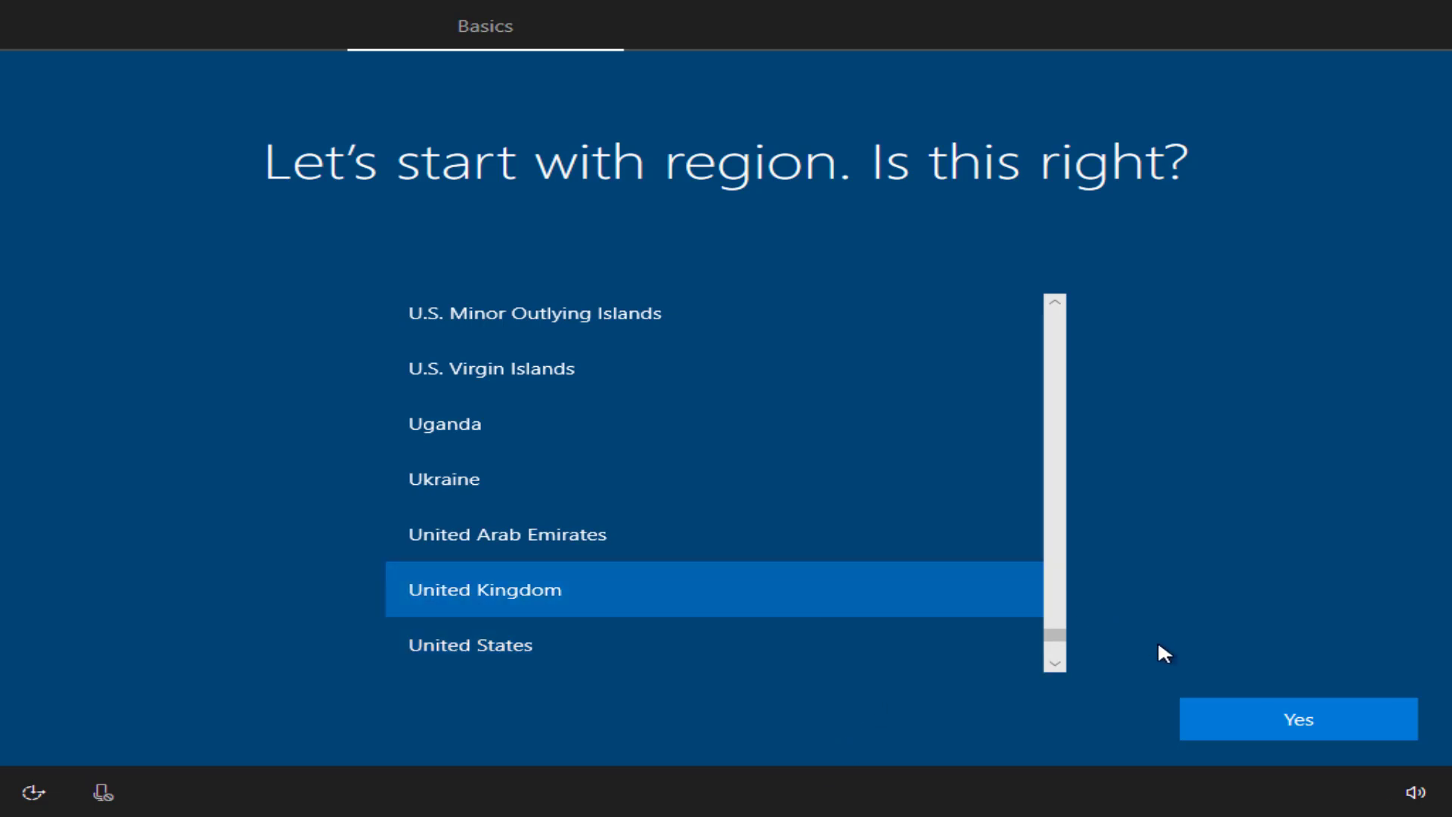
left_click(1298, 718)
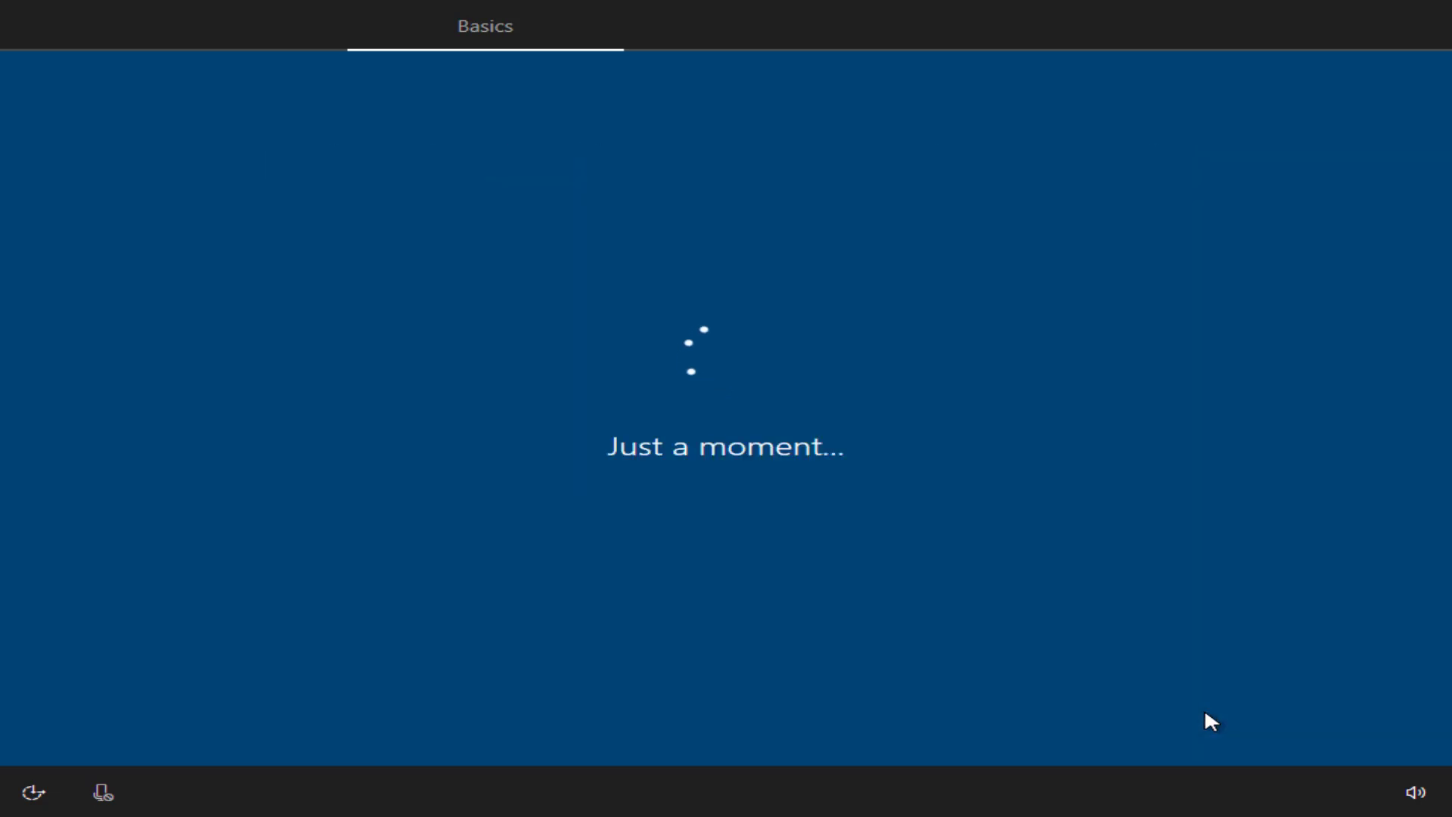